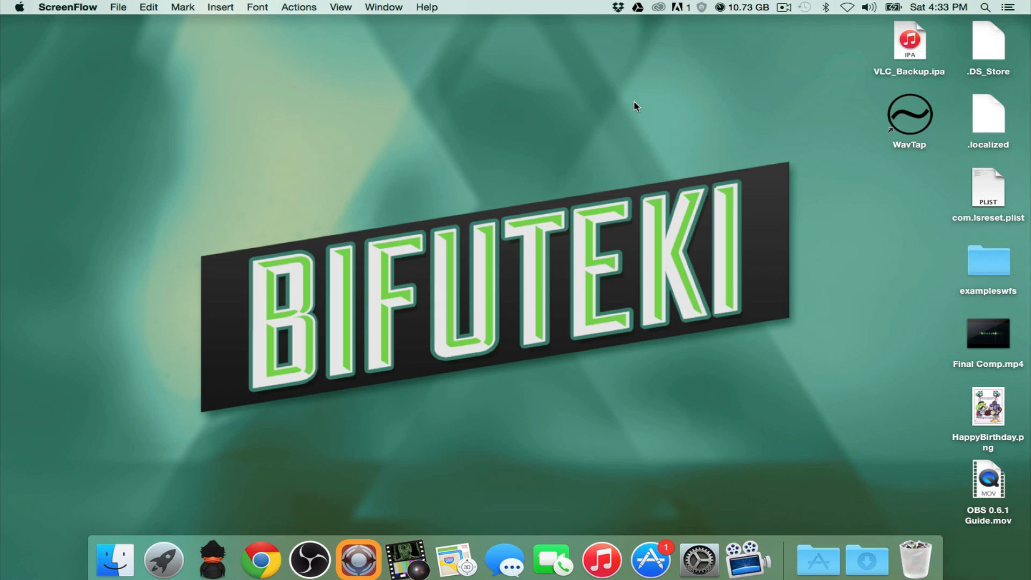
{"action": "mouse_move", "coordinate": [819, 560]}
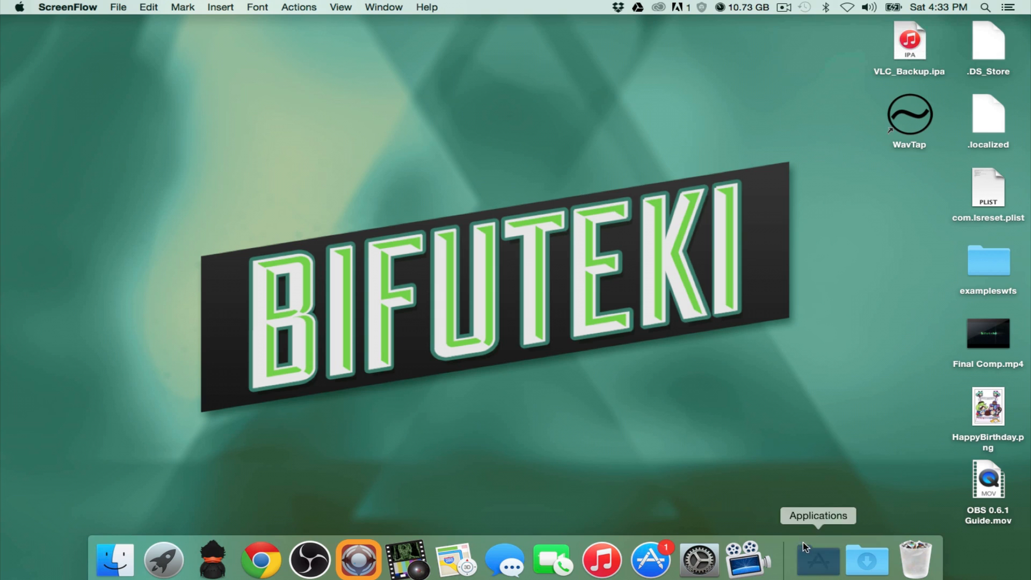
- Show the installed applications from the Dock's Applications stack and scroll to RECentral
{"action": "left_click", "coordinate": [816, 559]}
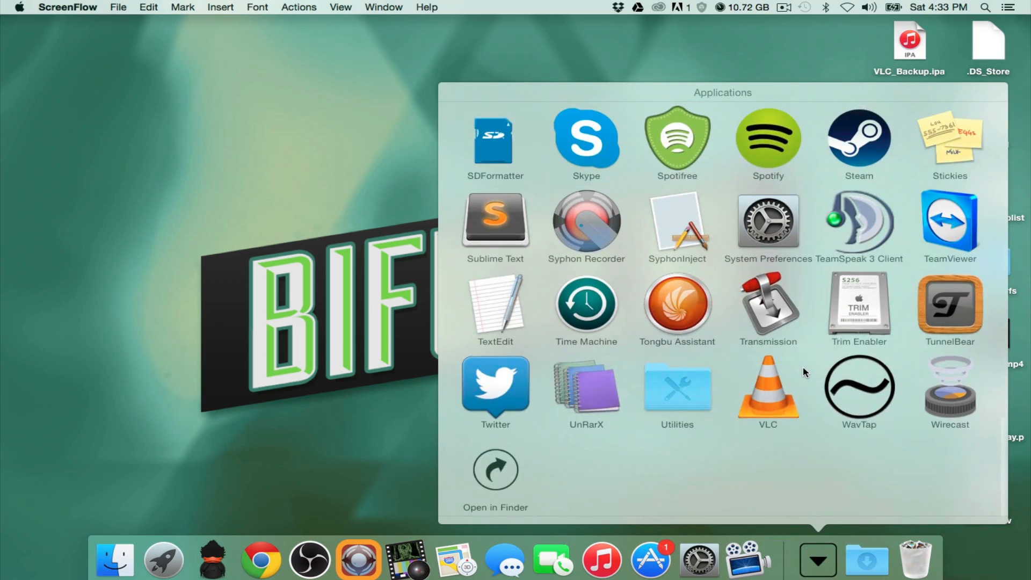
{"action": "scroll", "scroll_direction": "up", "scroll_amount": 3}
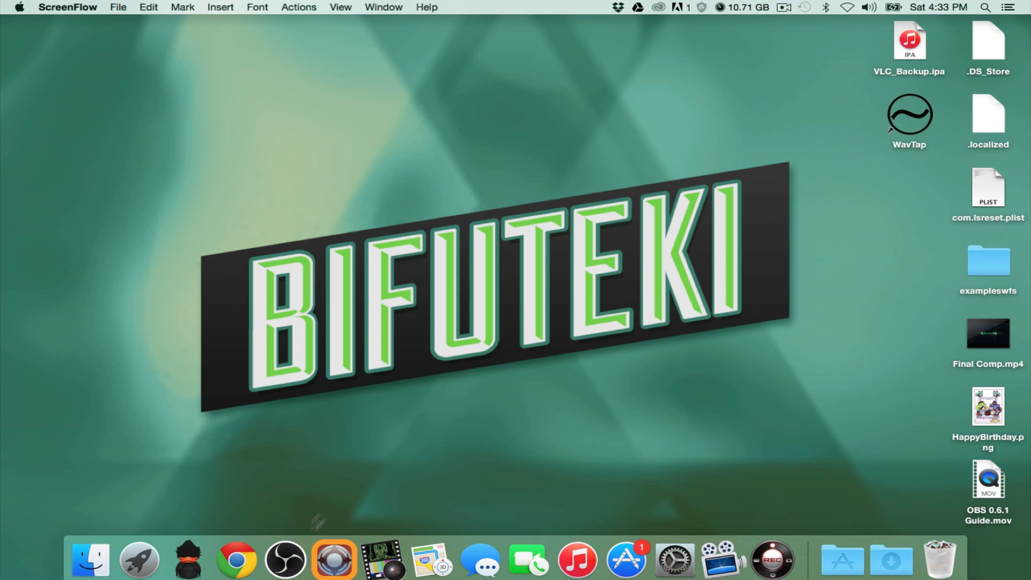
- Launch RECentral, focus the Live Gamer Portable capture and start Killer Instinct from the Xbox home
{"action": "left_click", "coordinate": [285, 559]}
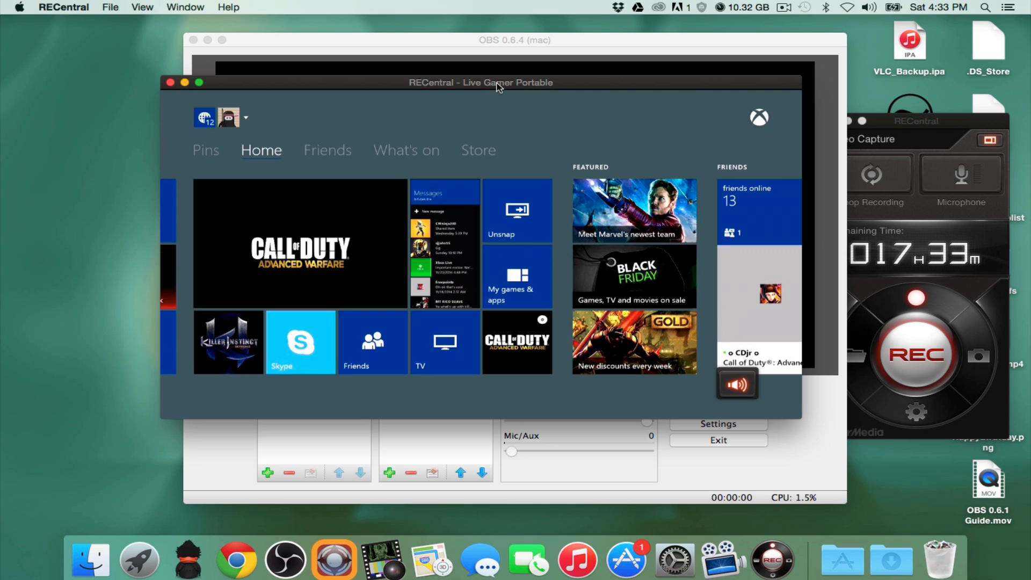
{"action": "left_click", "coordinate": [245, 119]}
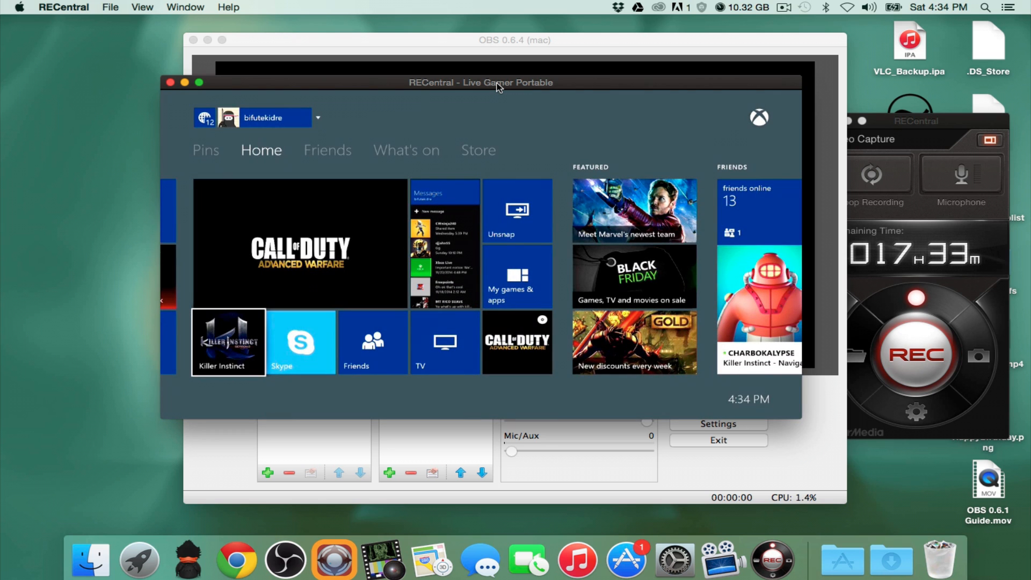
{"action": "left_click", "coordinate": [444, 244]}
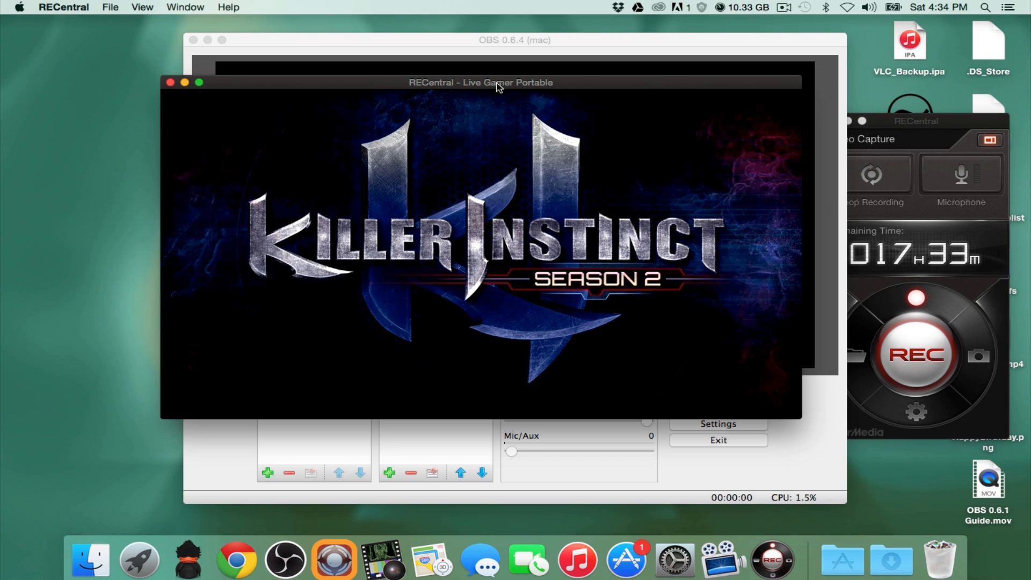
- Bring the OBS 0.6.4 window in front of RECentral, showing the empty Scene 1
{"action": "left_click", "coordinate": [514, 39]}
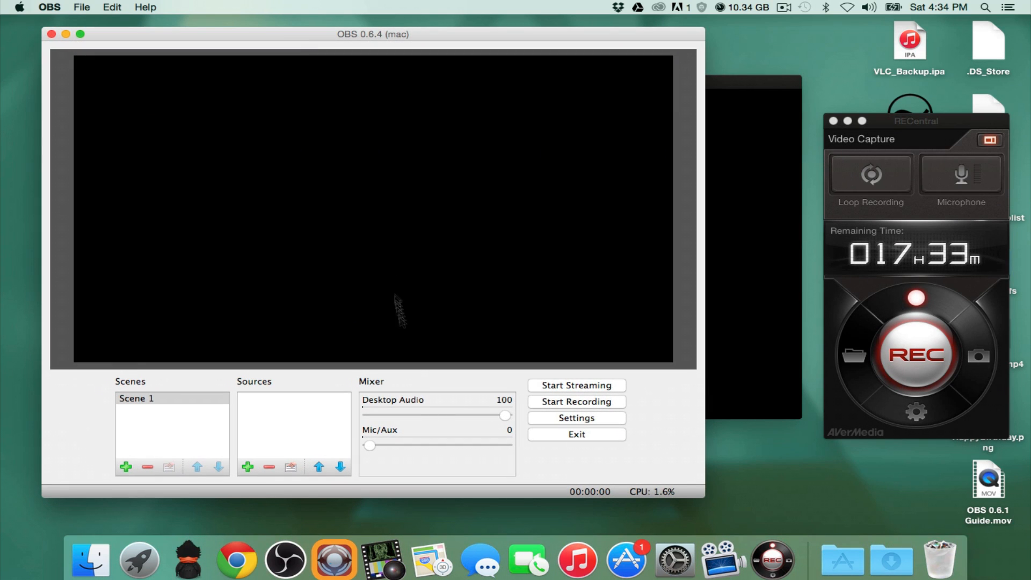
- Add a new Syphon Client source named 'Syphon' to Scene 1 and confirm it
{"action": "left_click", "coordinate": [248, 467]}
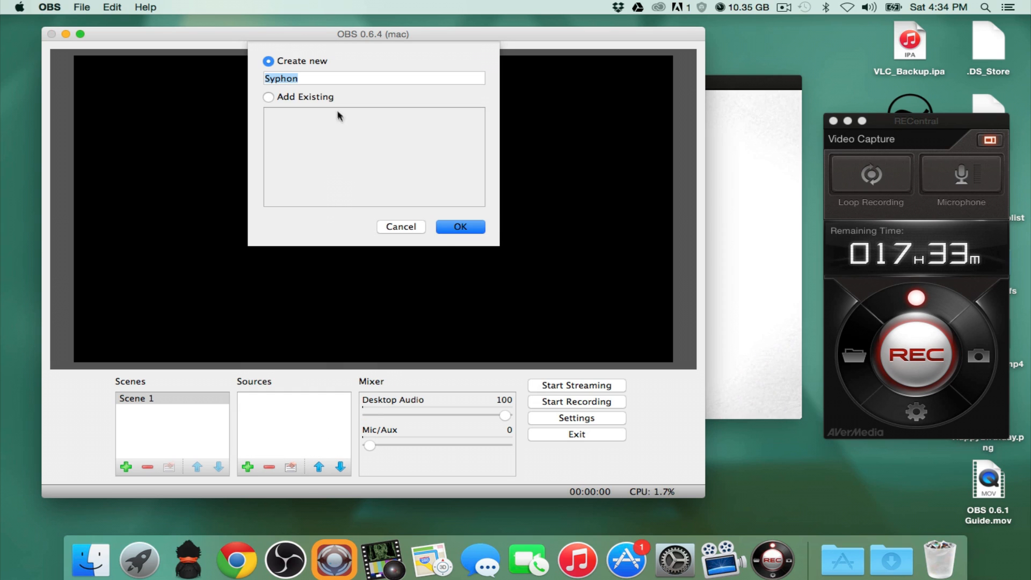
{"action": "left_click", "coordinate": [459, 227]}
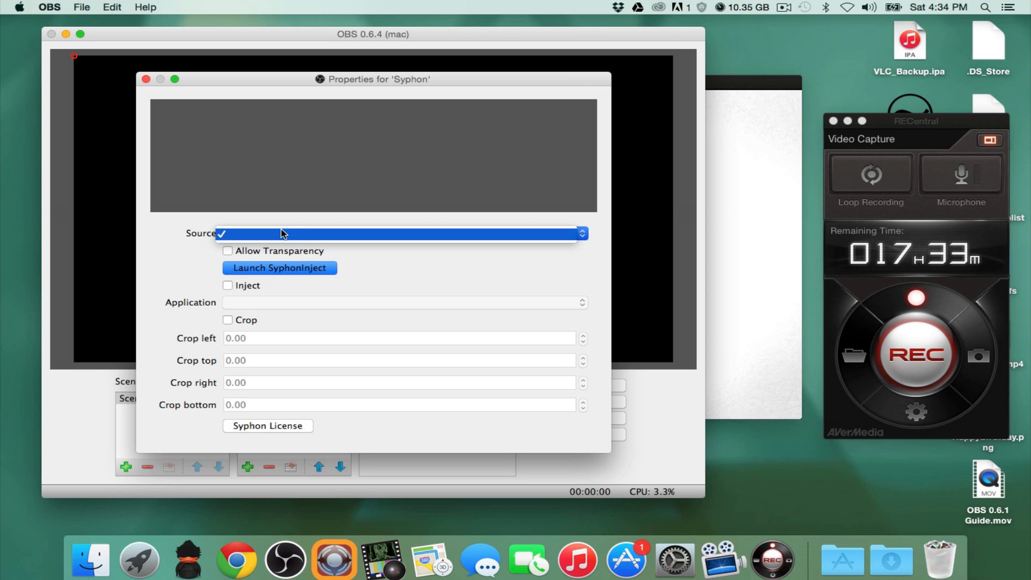
- Run SyphonInject, choose RECentral in its process list and inject Syphon into it
{"action": "left_click", "coordinate": [279, 268]}
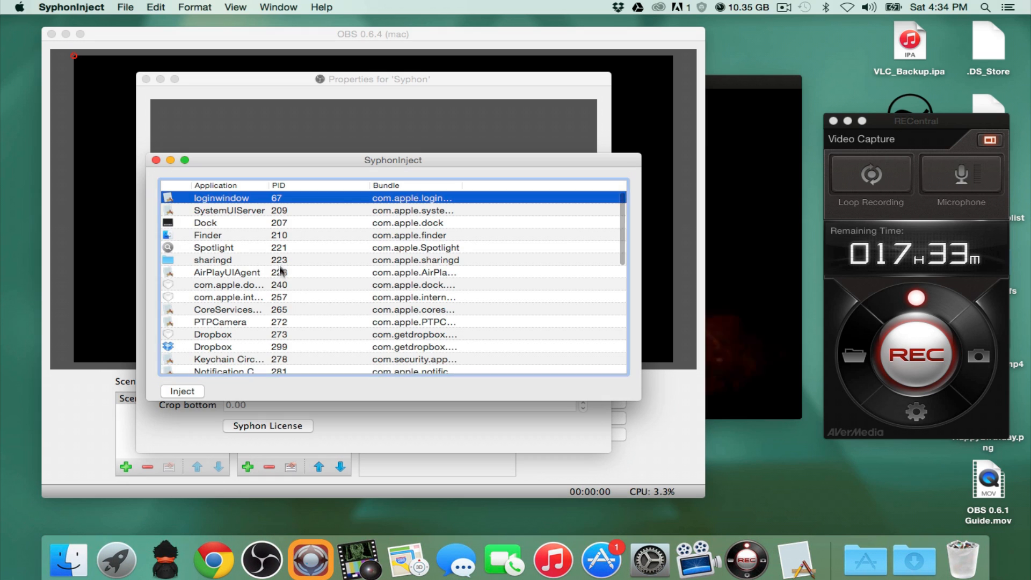
{"action": "scroll", "scroll_direction": "down", "scroll_amount": 3}
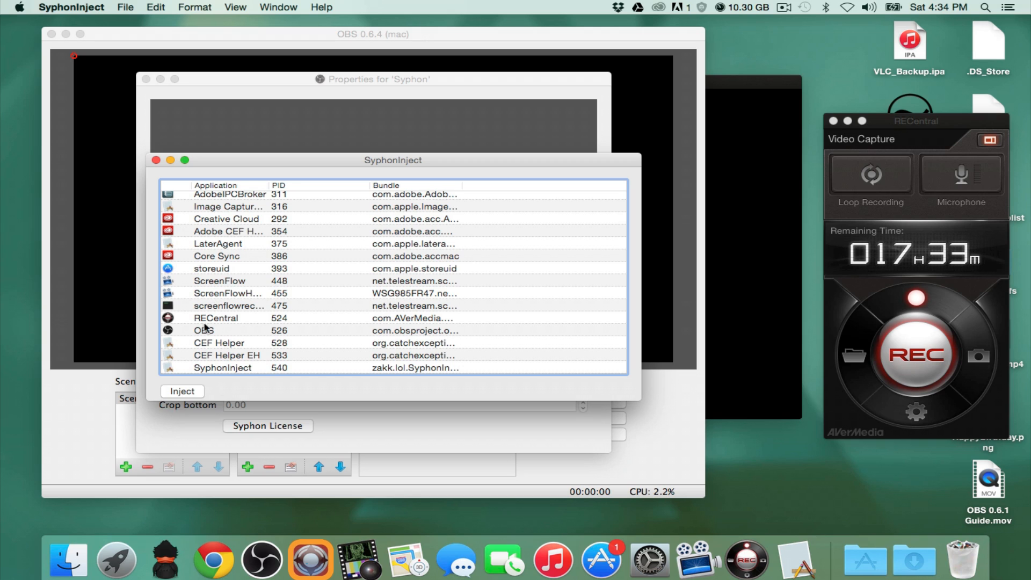
{"action": "left_click", "coordinate": [216, 318]}
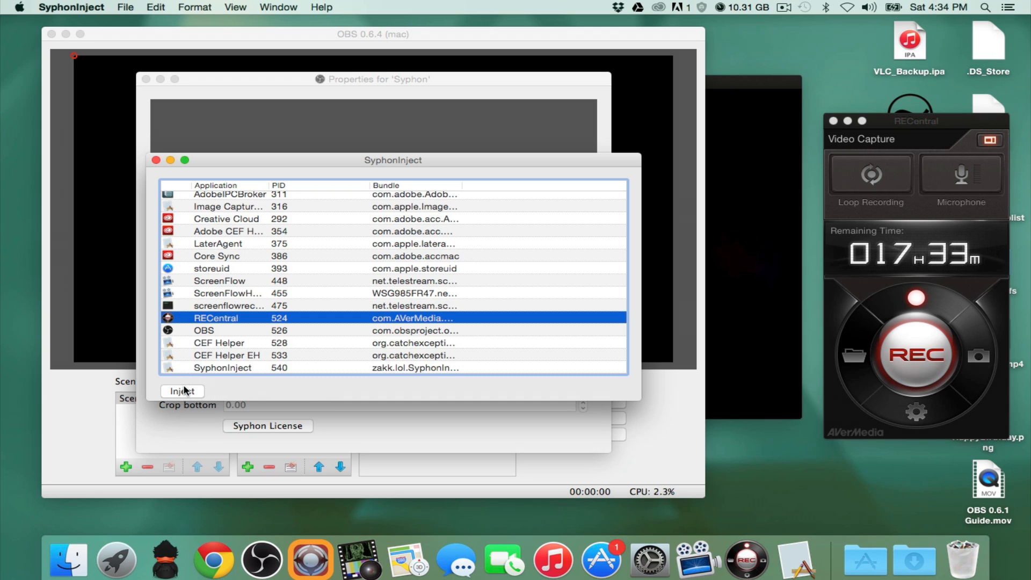
{"action": "left_click", "coordinate": [182, 391]}
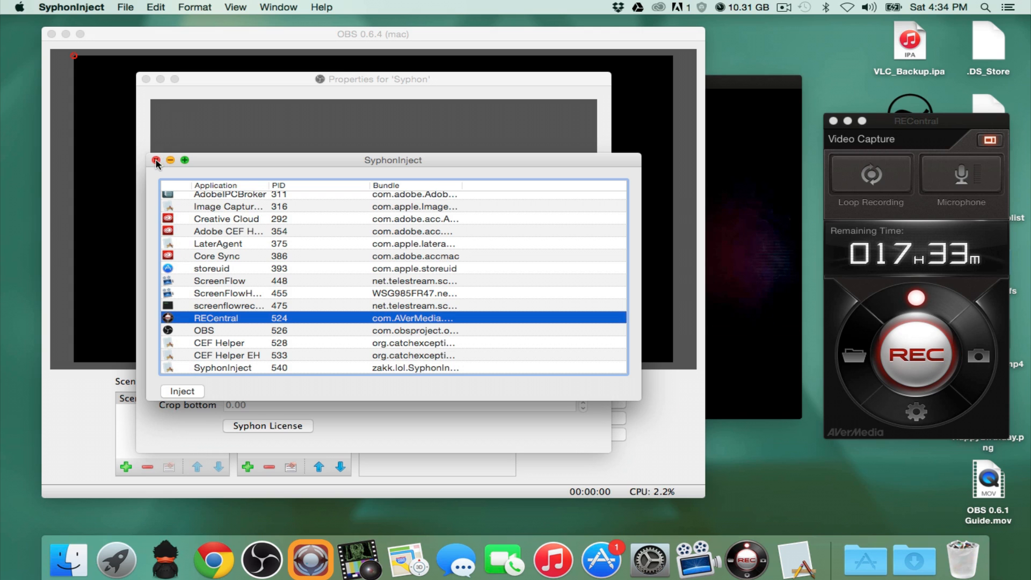
- Close SyphonInject so the Syphon source can take the [RECentral] InjectedSyphon feed
{"action": "left_click", "coordinate": [157, 160]}
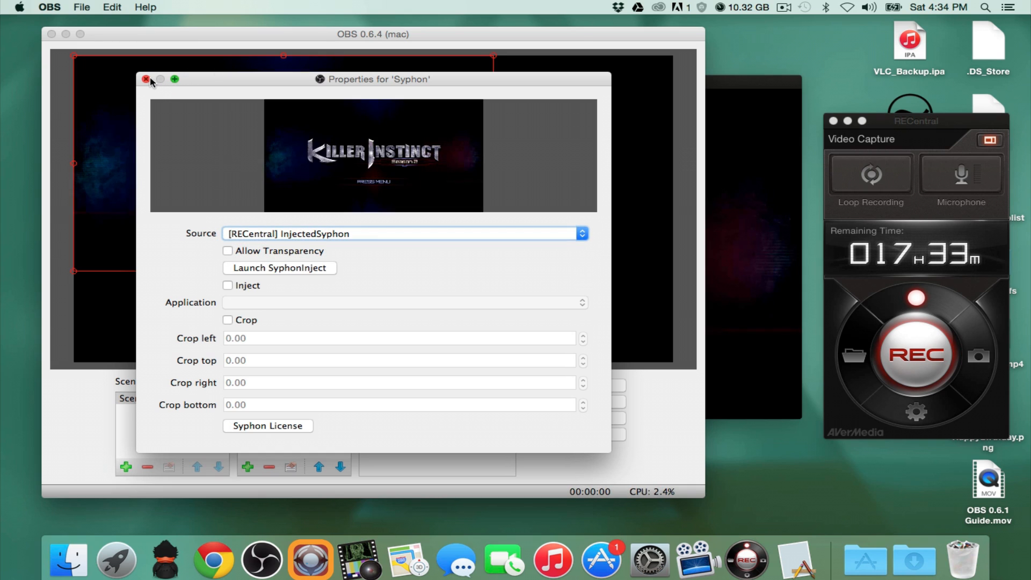
{"action": "mouse_move", "coordinate": [306, 195]}
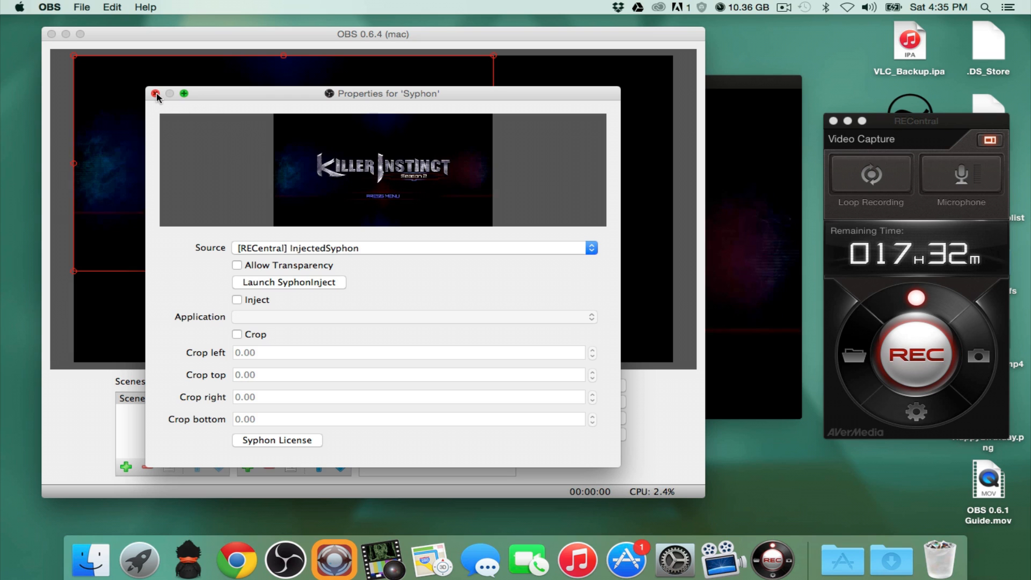
- Close the Syphon properties so the Killer Instinct feed fills the OBS canvas
{"action": "left_click", "coordinate": [156, 94]}
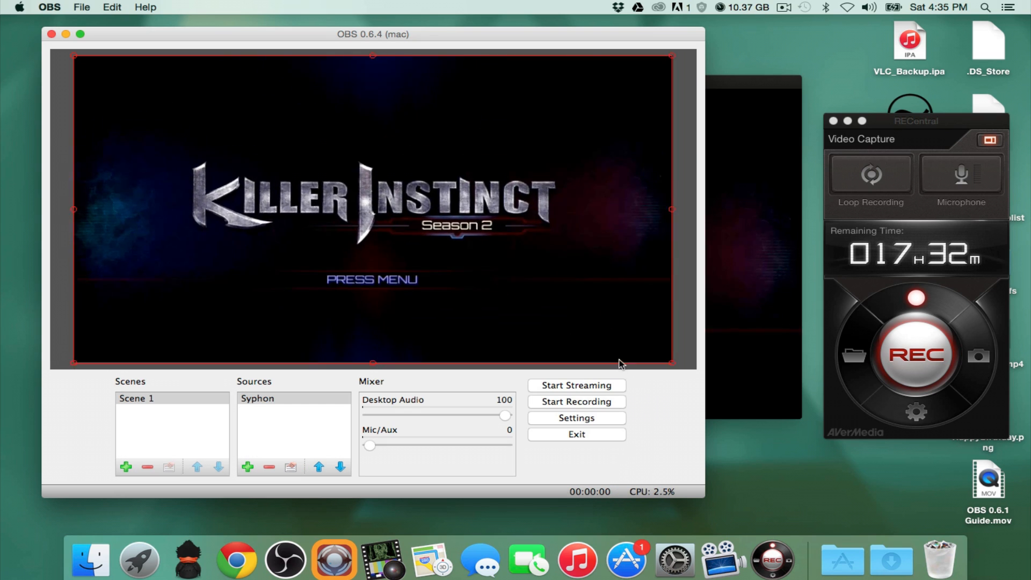
{"action": "mouse_move", "coordinate": [490, 250]}
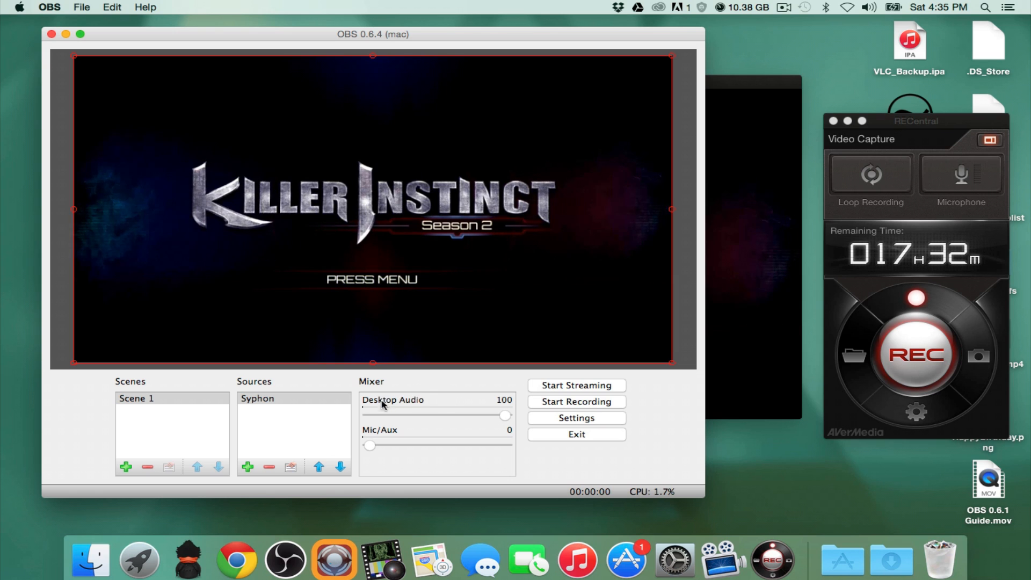
{"action": "mouse_move", "coordinate": [772, 559]}
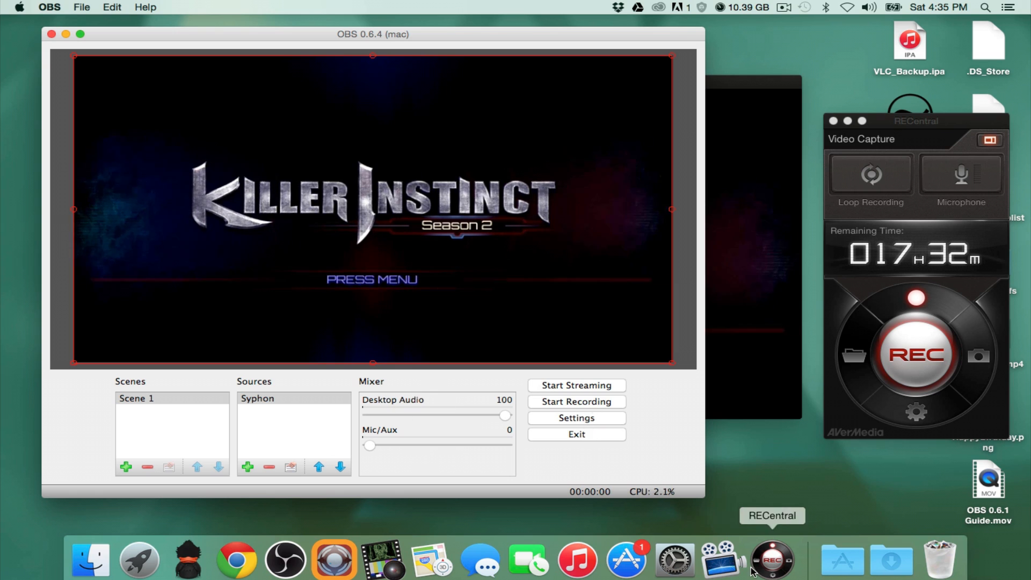
- Switch to RECentral and minimise the Live Gamer Portable window, leaving OBS's live Xbox preview
{"action": "left_click", "coordinate": [842, 560]}
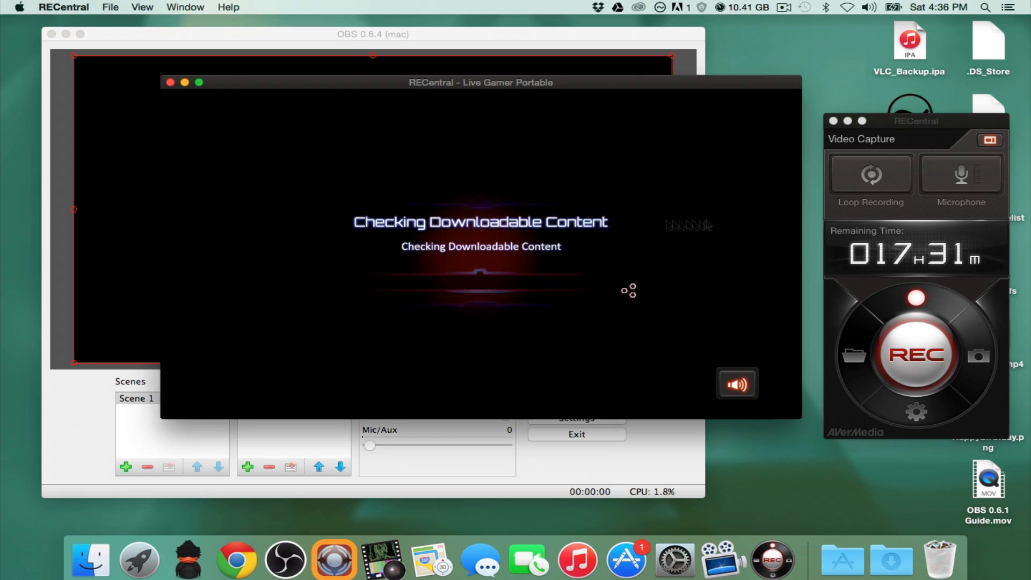
{"action": "left_click", "coordinate": [170, 82]}
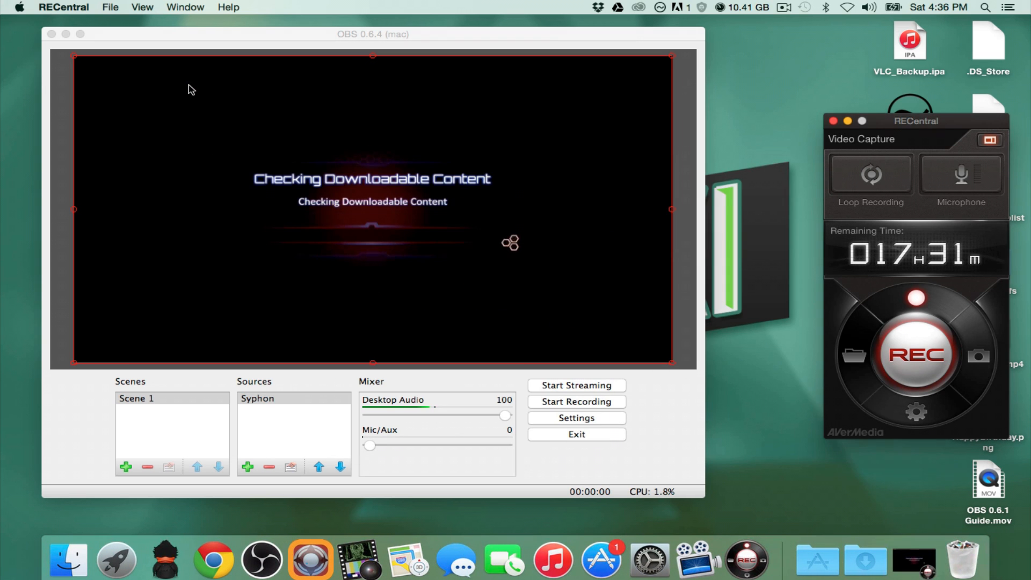